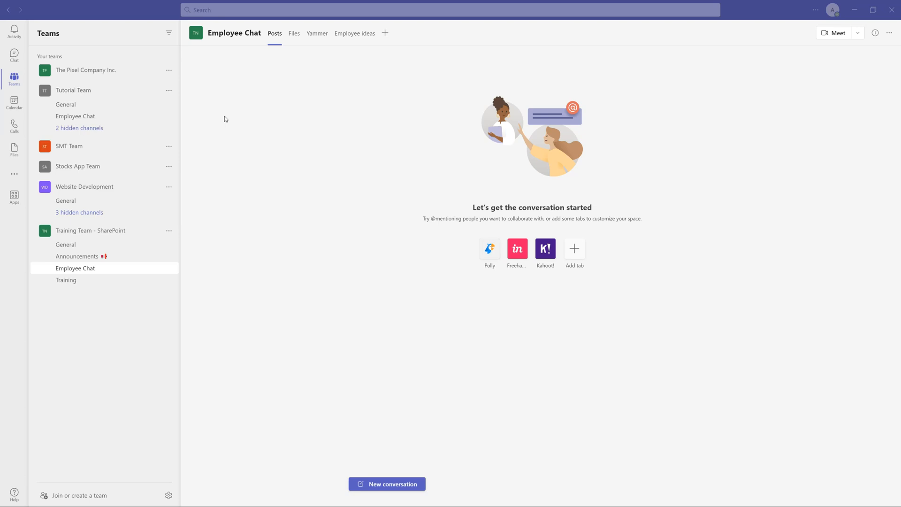
{"action": "mouse_move", "coordinate": [190, 108]}
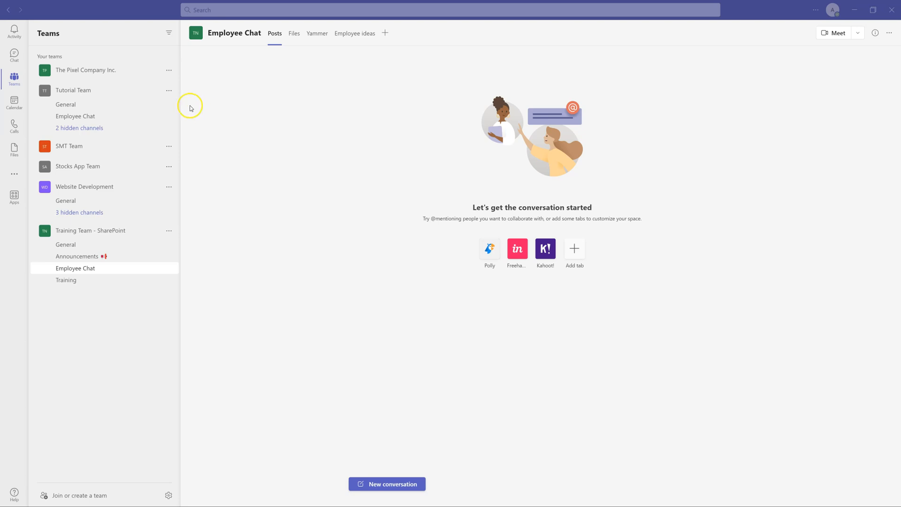
Step: Show the Teams calendar for the February 27 – March 3, 2023 work week
{"action": "left_click", "coordinate": [14, 103]}
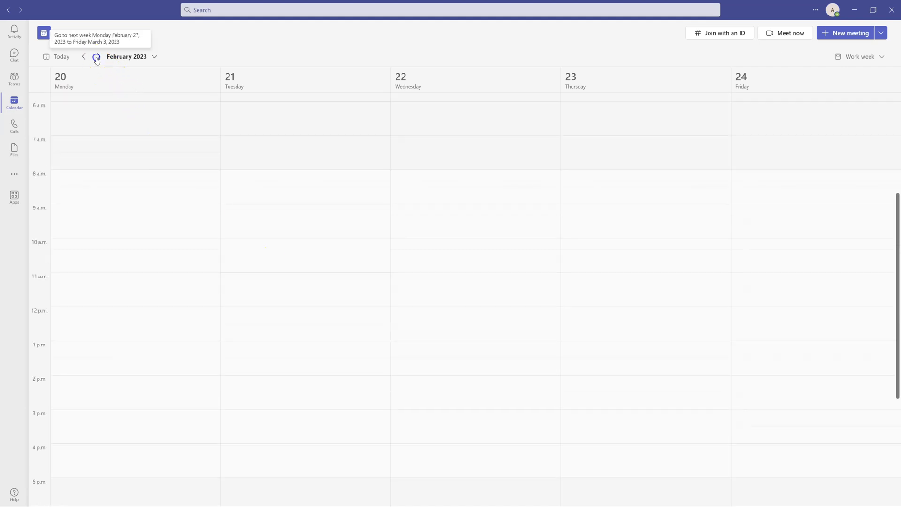
{"action": "left_click", "coordinate": [98, 56]}
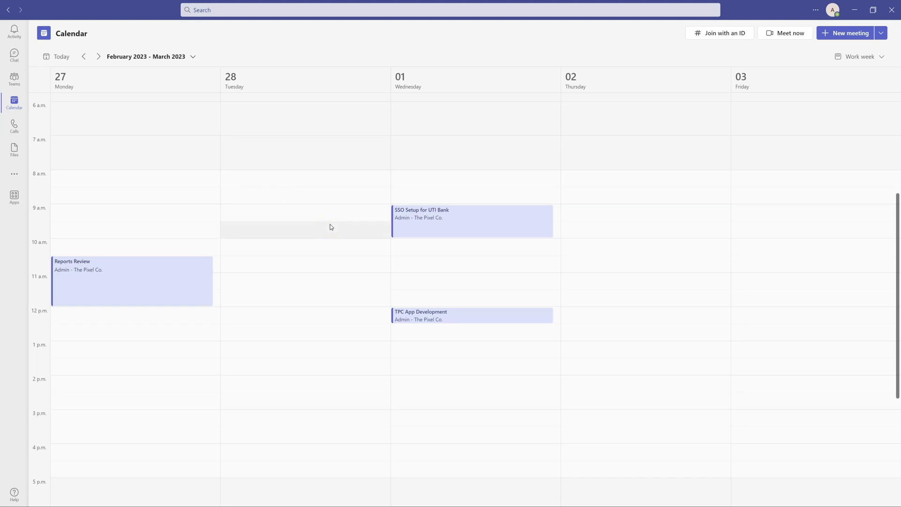
{"action": "mouse_move", "coordinate": [344, 268]}
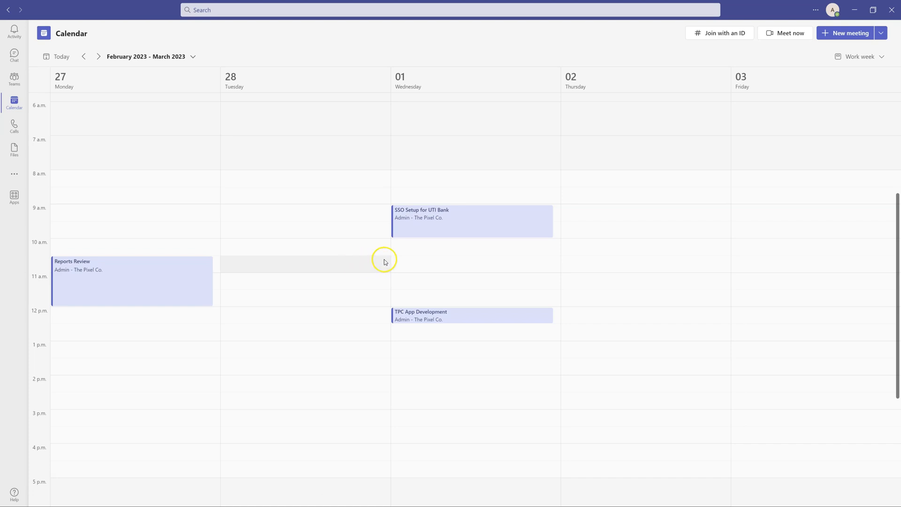
{"action": "scroll", "scroll_direction": "down", "scroll_amount": 3}
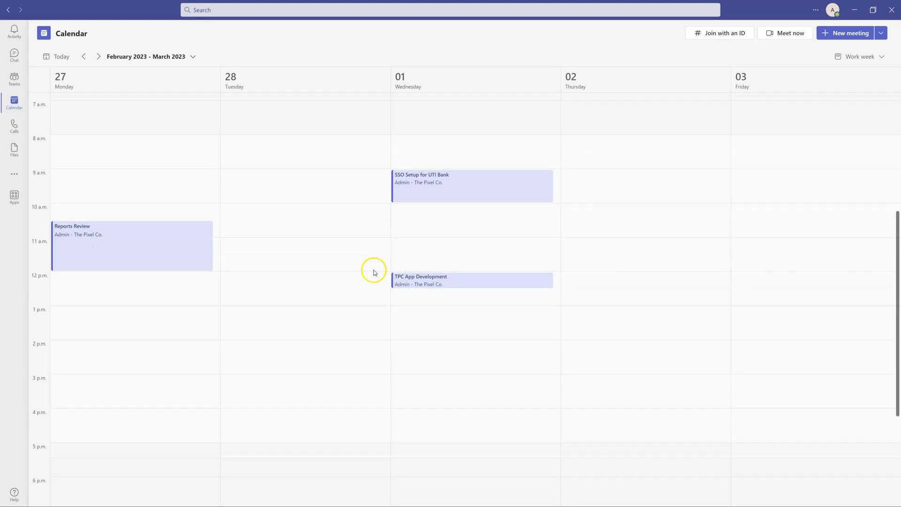
{"action": "scroll", "scroll_direction": "up", "scroll_amount": 3}
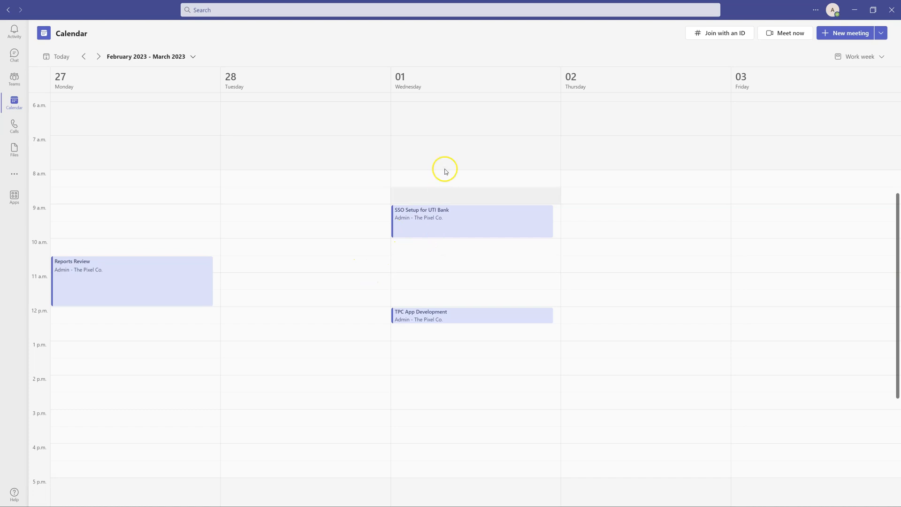
{"action": "scroll", "scroll_direction": "up", "scroll_amount": 3}
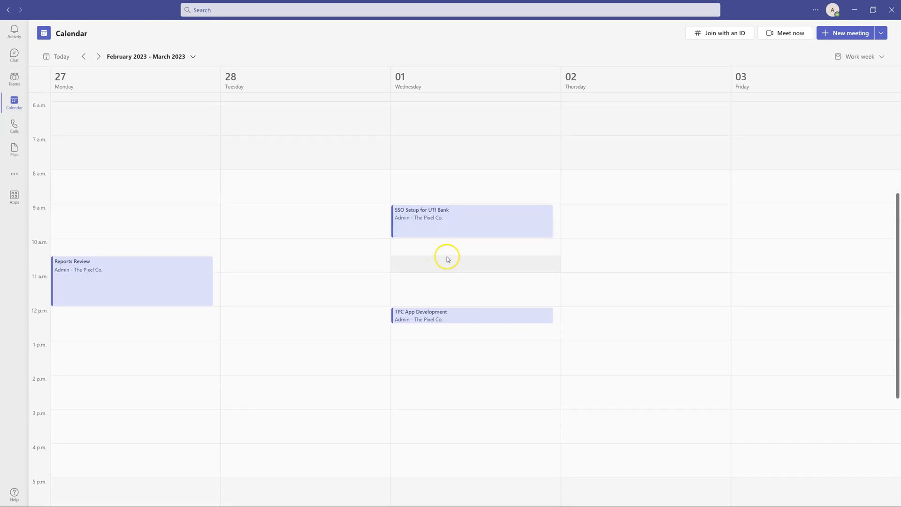
{"action": "scroll", "scroll_direction": "down", "scroll_amount": 3}
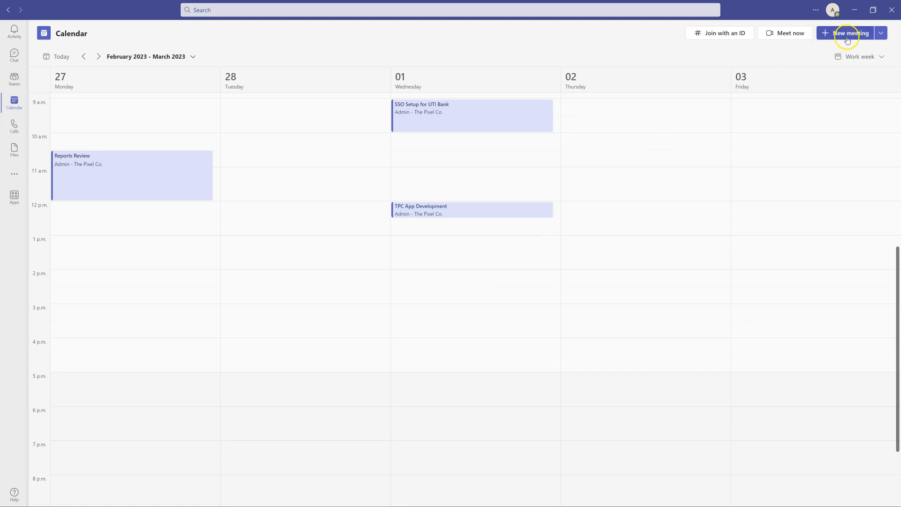
{"action": "mouse_move", "coordinate": [442, 275]}
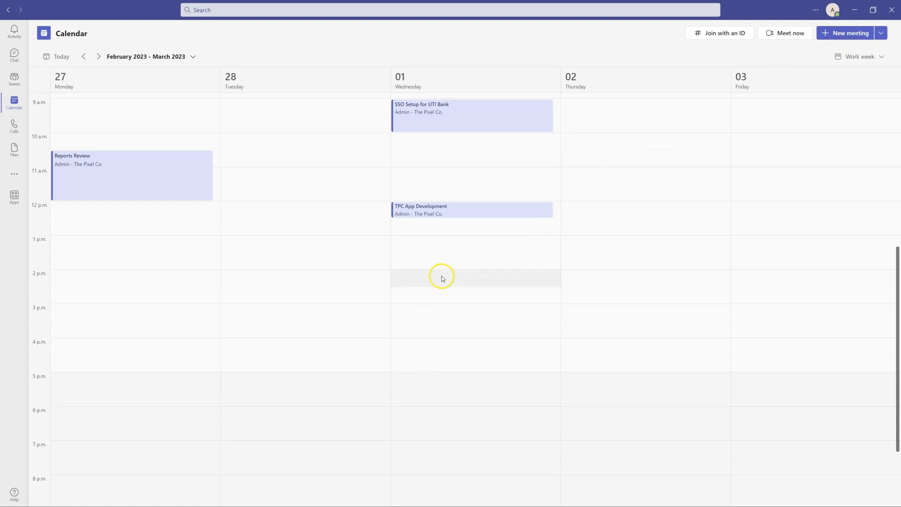
{"action": "mouse_move", "coordinate": [449, 279]}
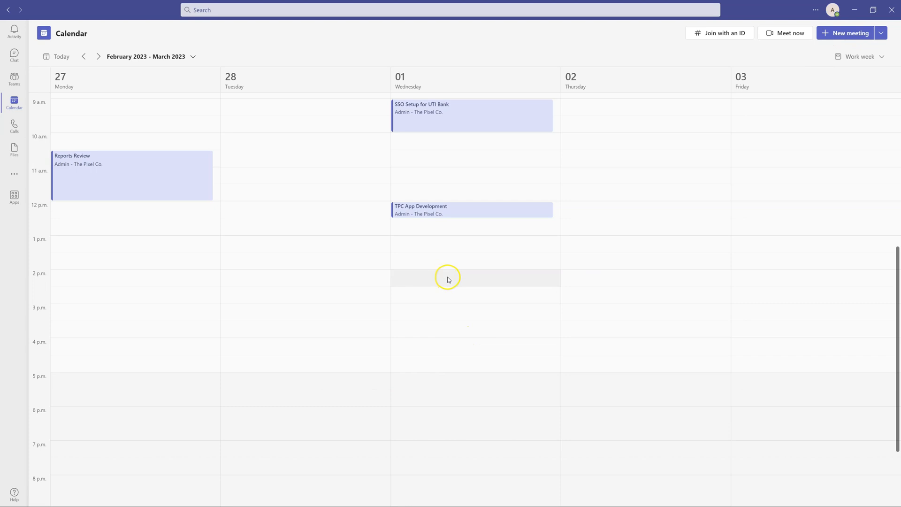
Step: Draft a 2 p.m. March 1 meeting titled 'Test Meeting' with Mike as required attendee
{"action": "left_click", "coordinate": [449, 278]}
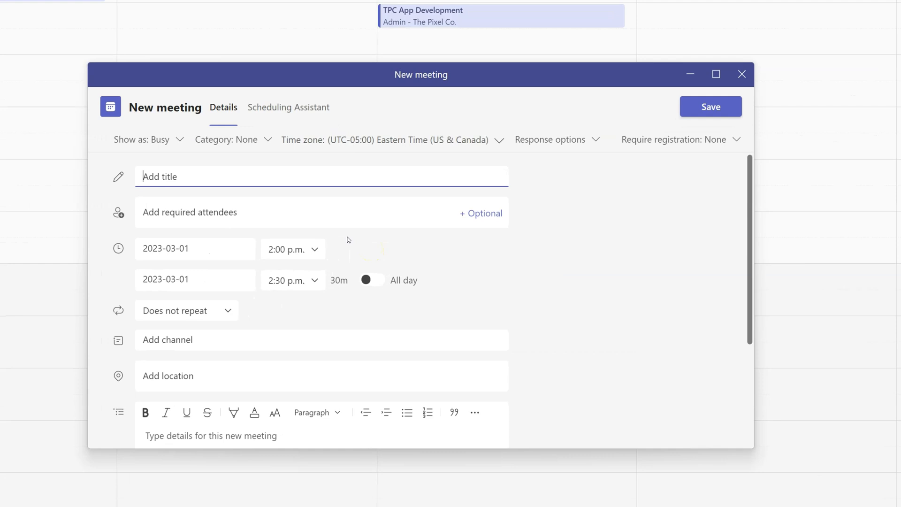
{"action": "left_click", "coordinate": [202, 176]}
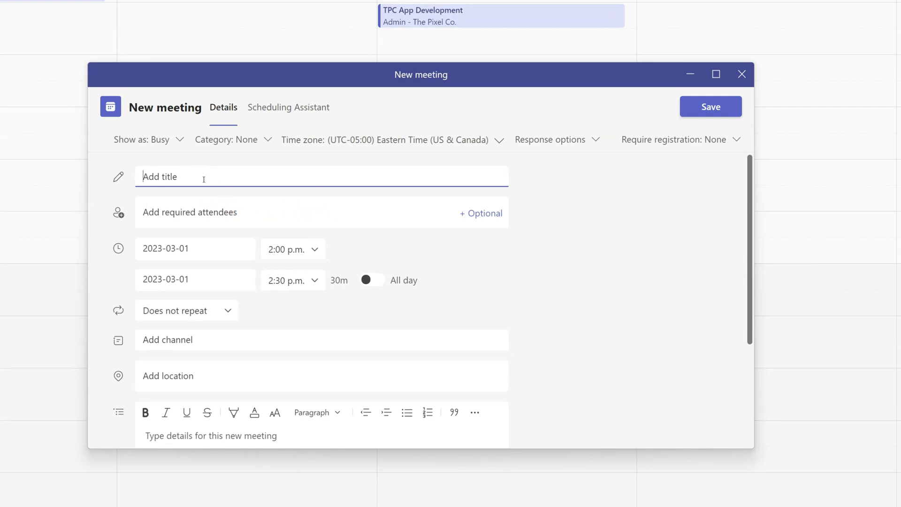
{"action": "type", "text": "Test Mee"}
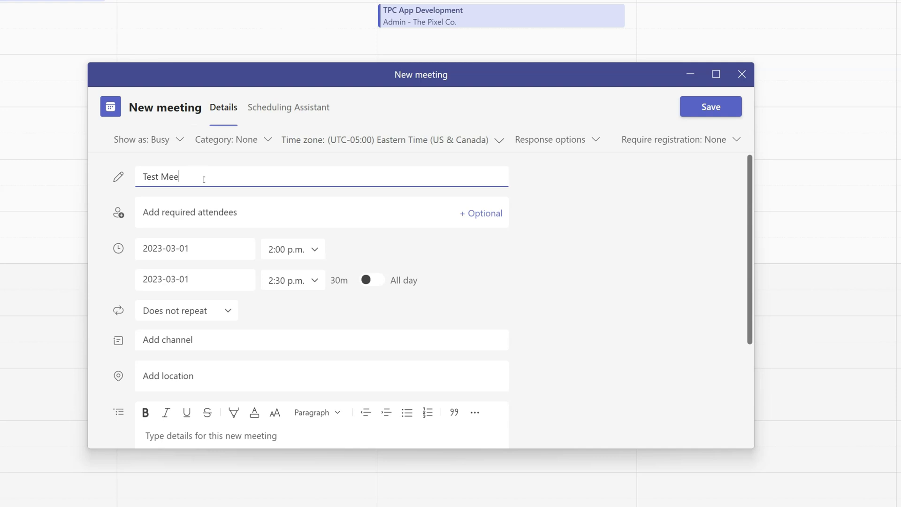
{"action": "type", "text": "ting"}
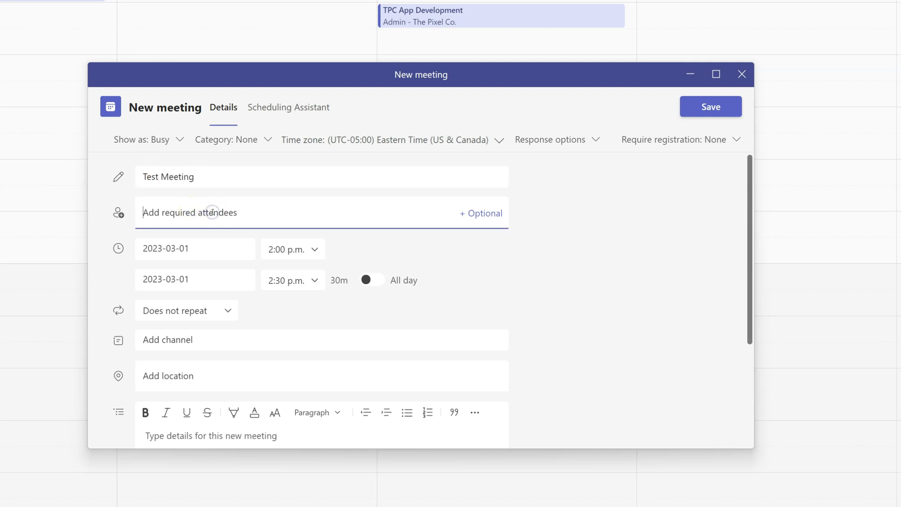
{"action": "type", "text": "mike"}
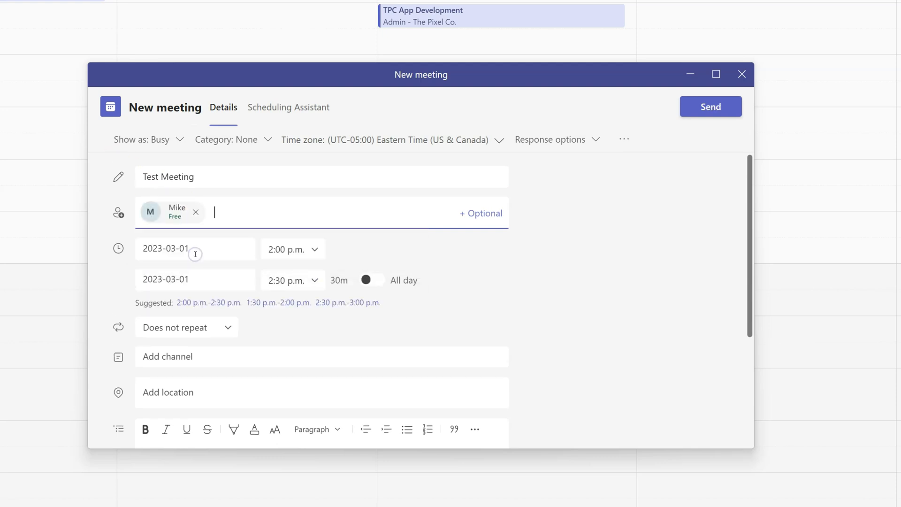
{"action": "mouse_move", "coordinate": [131, 213]}
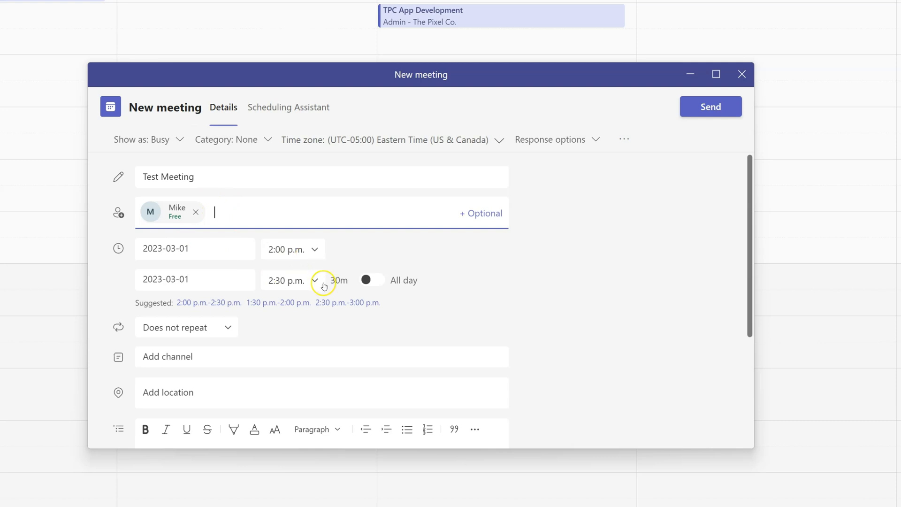
Step: Set the meeting's end time to 3:00 p.m. for a one-hour duration
{"action": "left_click", "coordinate": [315, 280]}
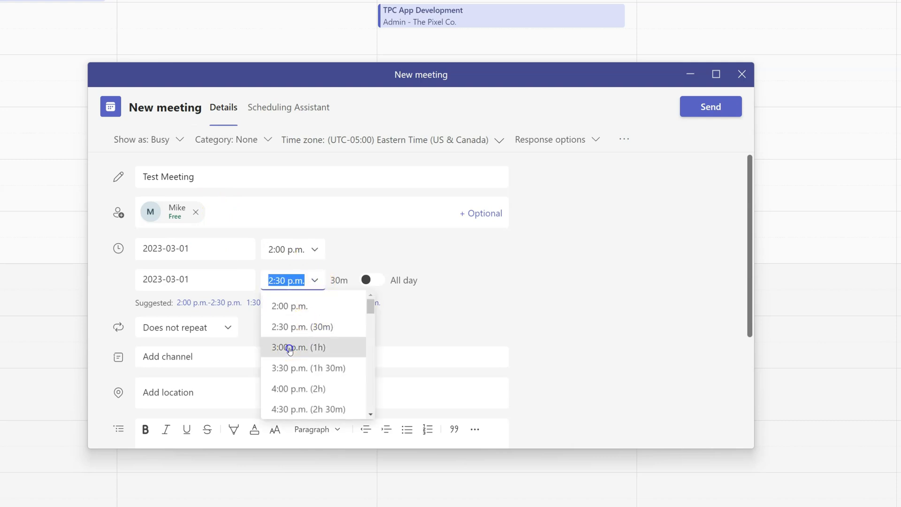
{"action": "left_click", "coordinate": [298, 347]}
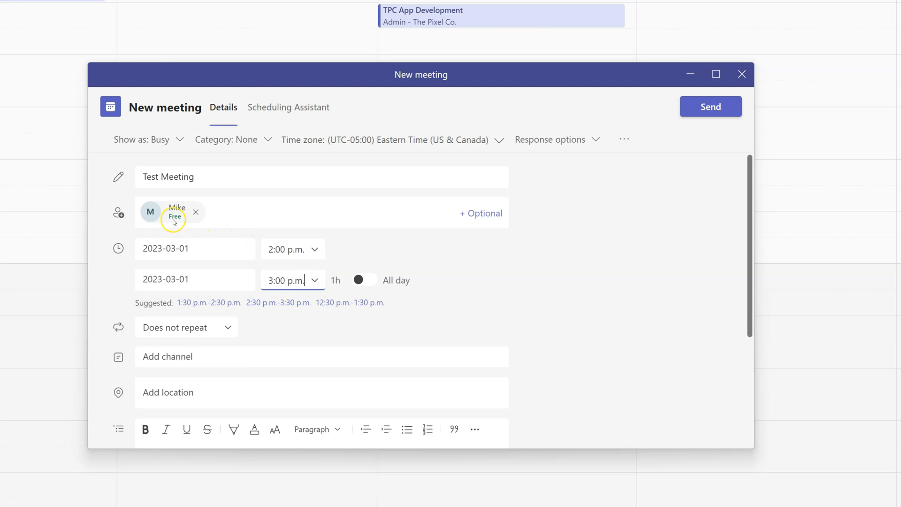
{"action": "left_click", "coordinate": [150, 212]}
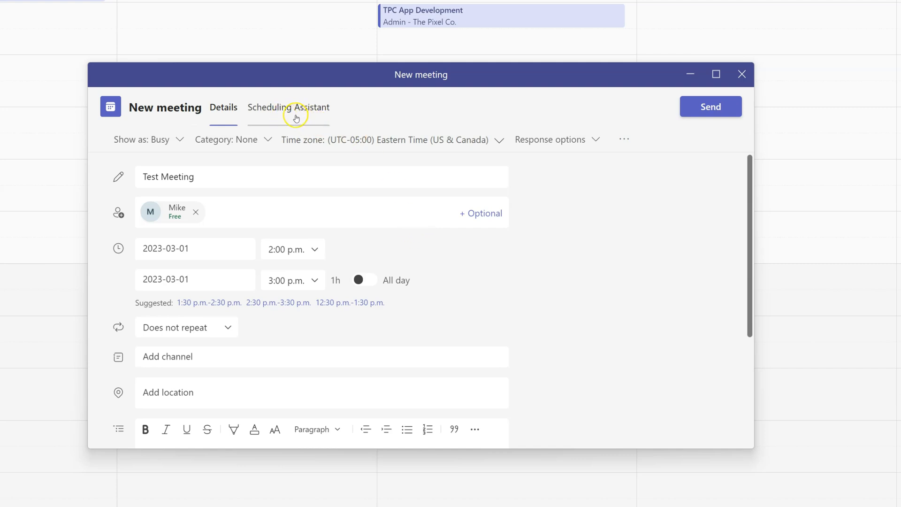
{"action": "mouse_move", "coordinate": [288, 107]}
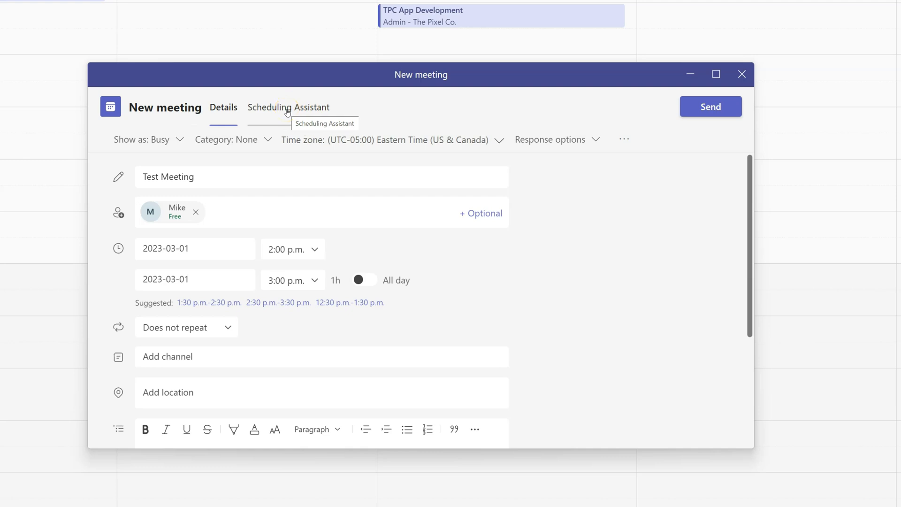
Step: Show the Scheduling Assistant in a maximized meeting window with both attendees available 2–3 p.m
{"action": "left_click", "coordinate": [288, 107]}
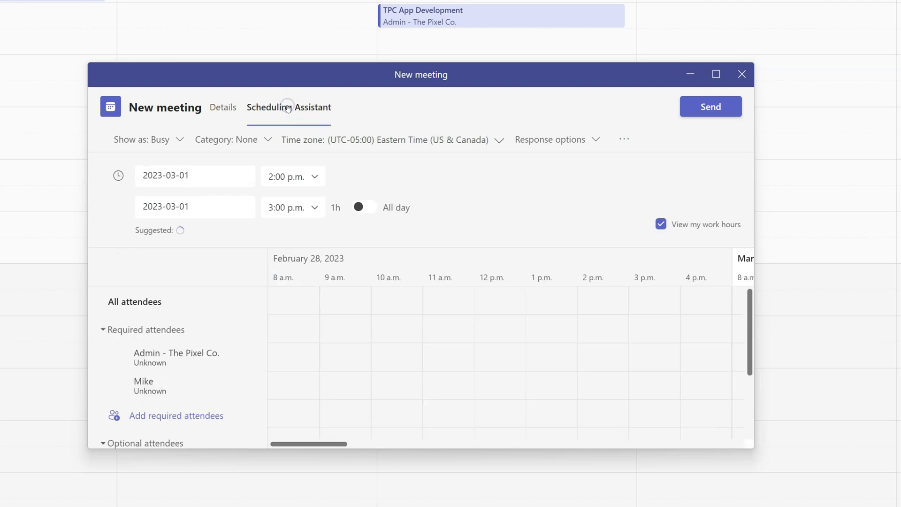
{"action": "left_click", "coordinate": [716, 73]}
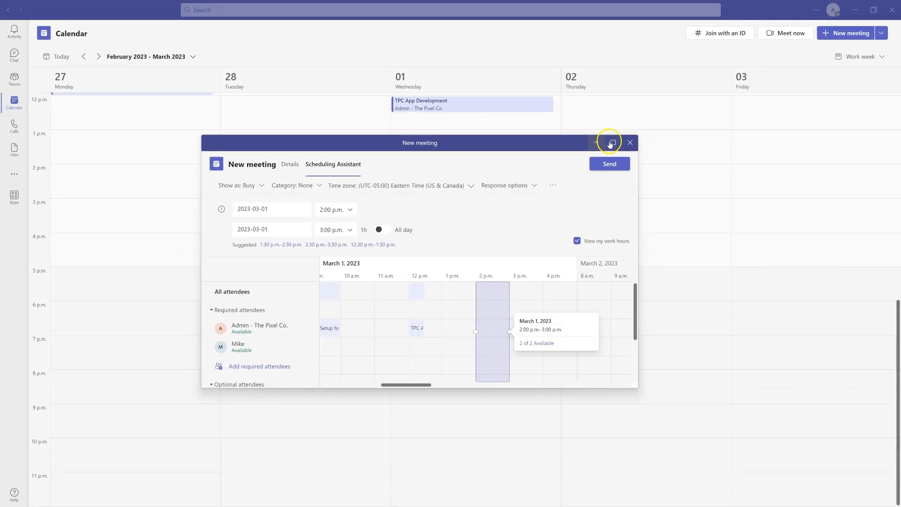
{"action": "left_click", "coordinate": [610, 142]}
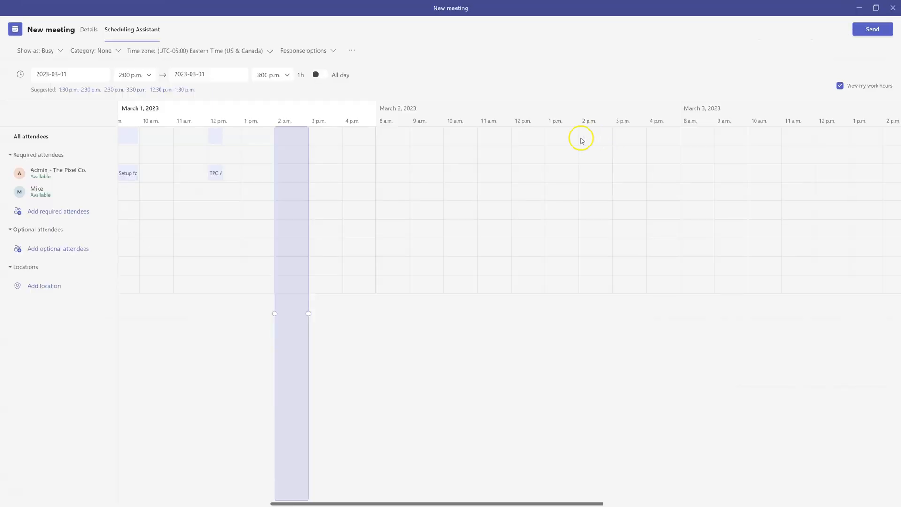
{"action": "mouse_move", "coordinate": [239, 159]}
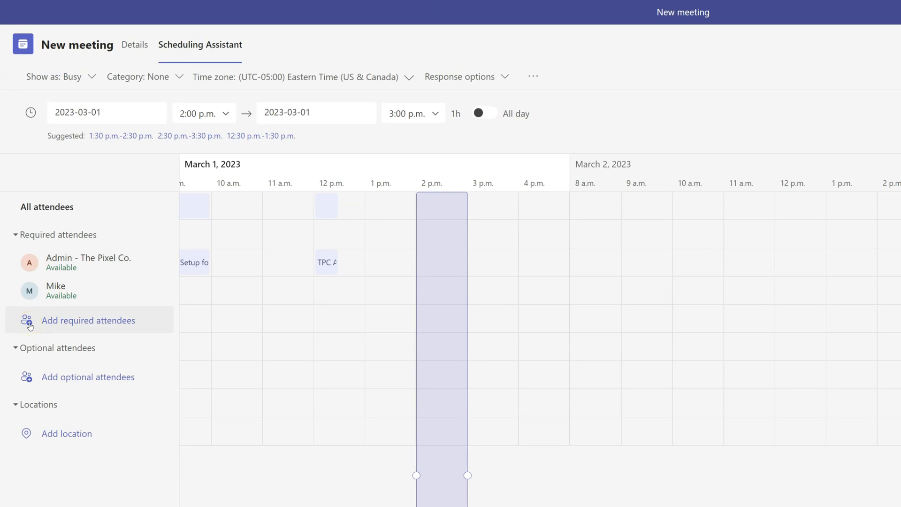
{"action": "left_click", "coordinate": [88, 321]}
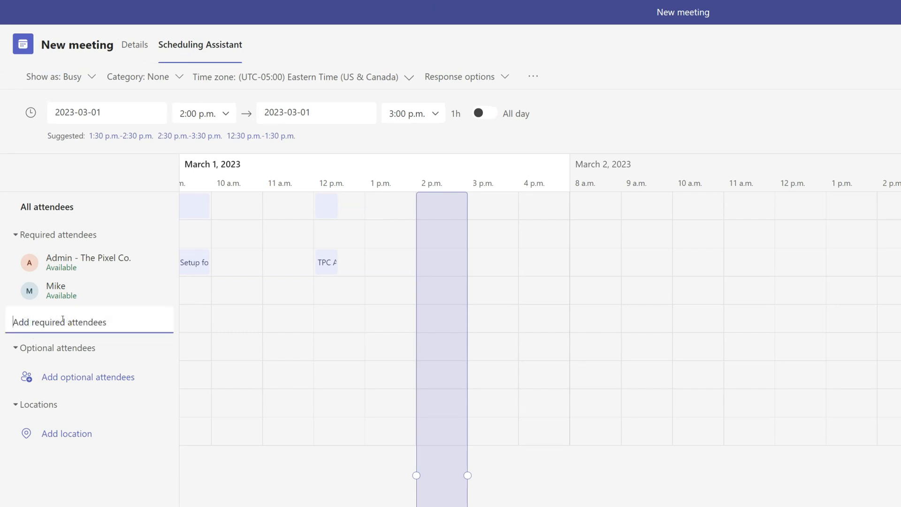
{"action": "type", "text": "divy"}
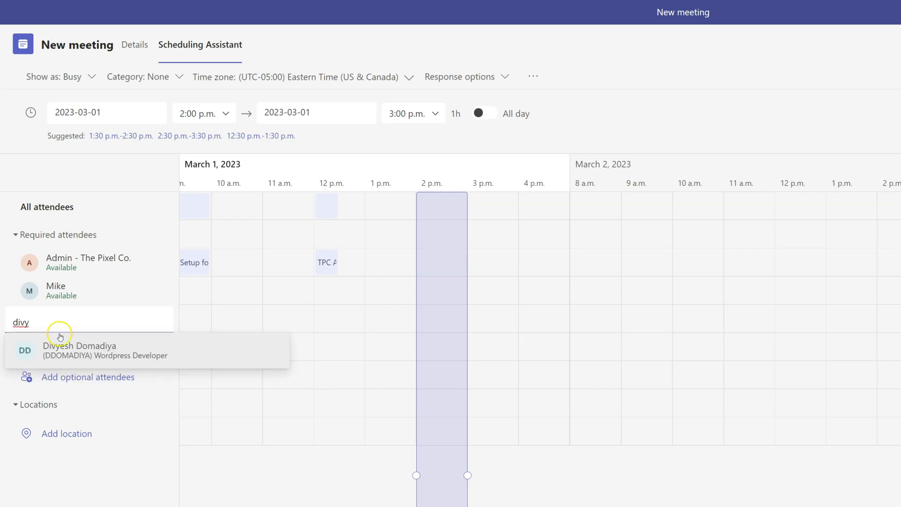
{"action": "left_click", "coordinate": [104, 350]}
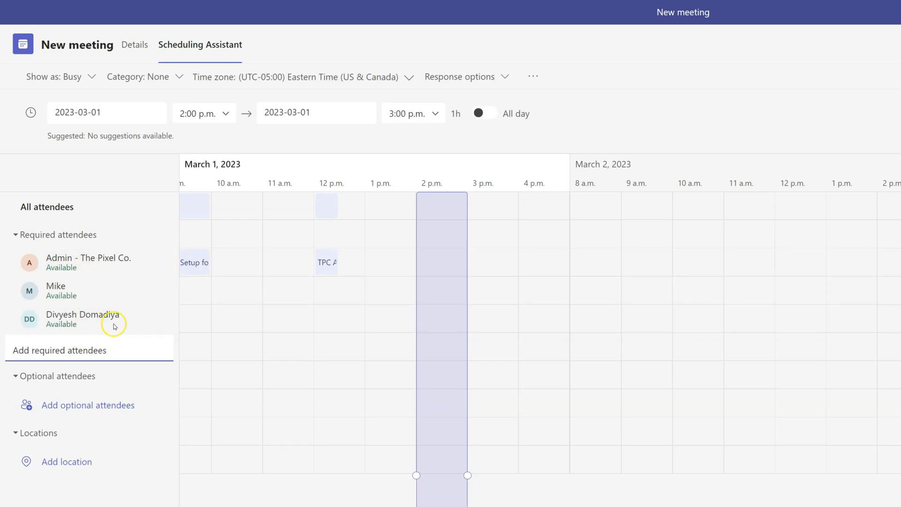
{"action": "mouse_move", "coordinate": [428, 271]}
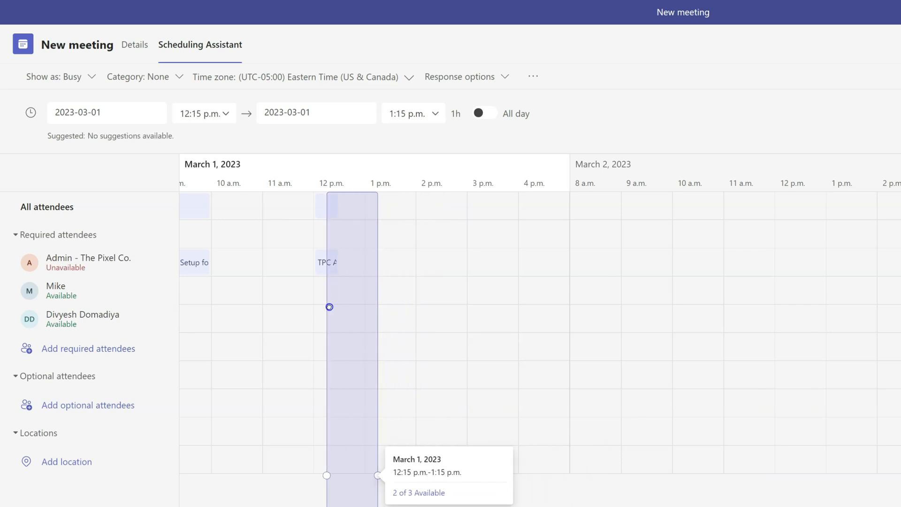
{"action": "mouse_move", "coordinate": [346, 273]}
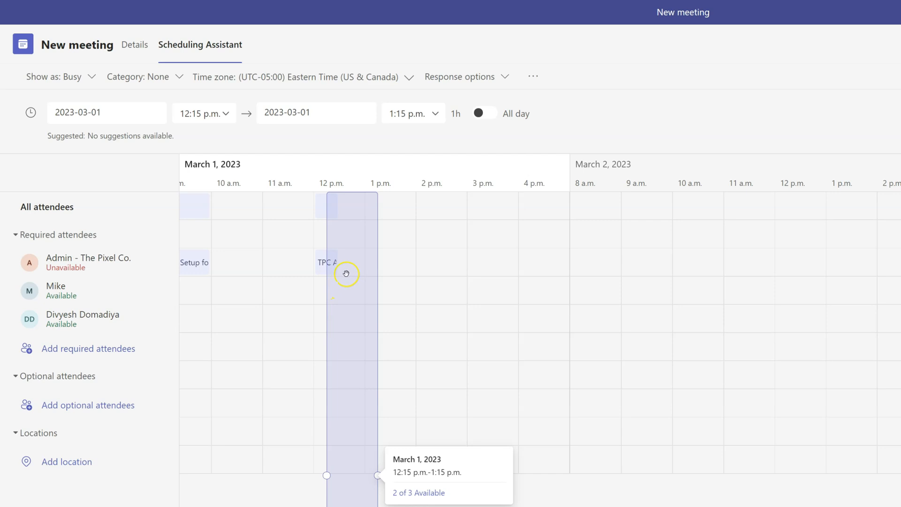